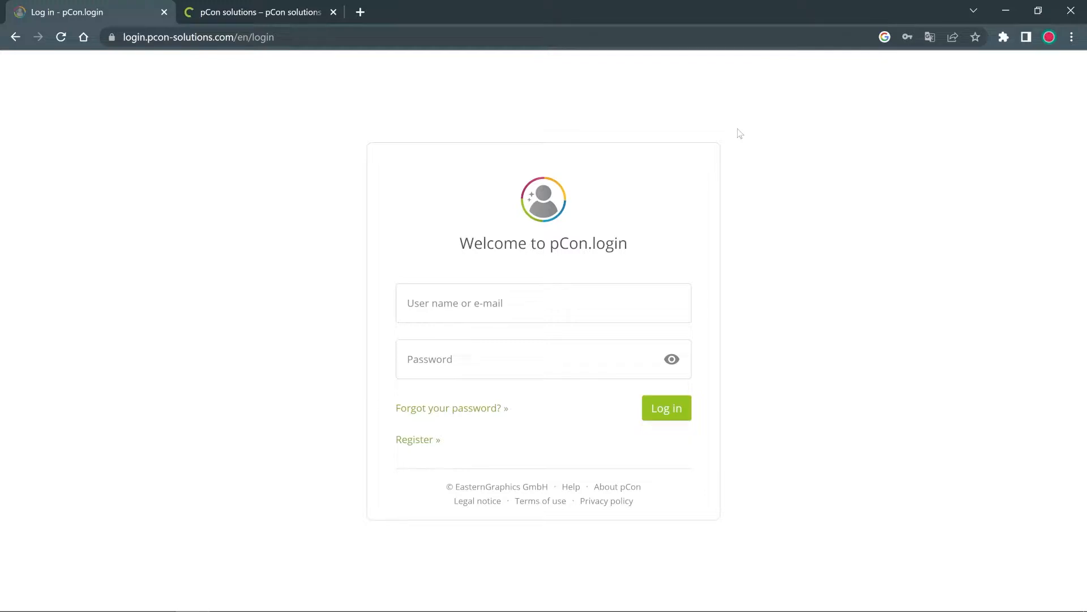
View the pCon solutions Community site and follow the vendor's catalog invitation link.
left_click(256, 12)
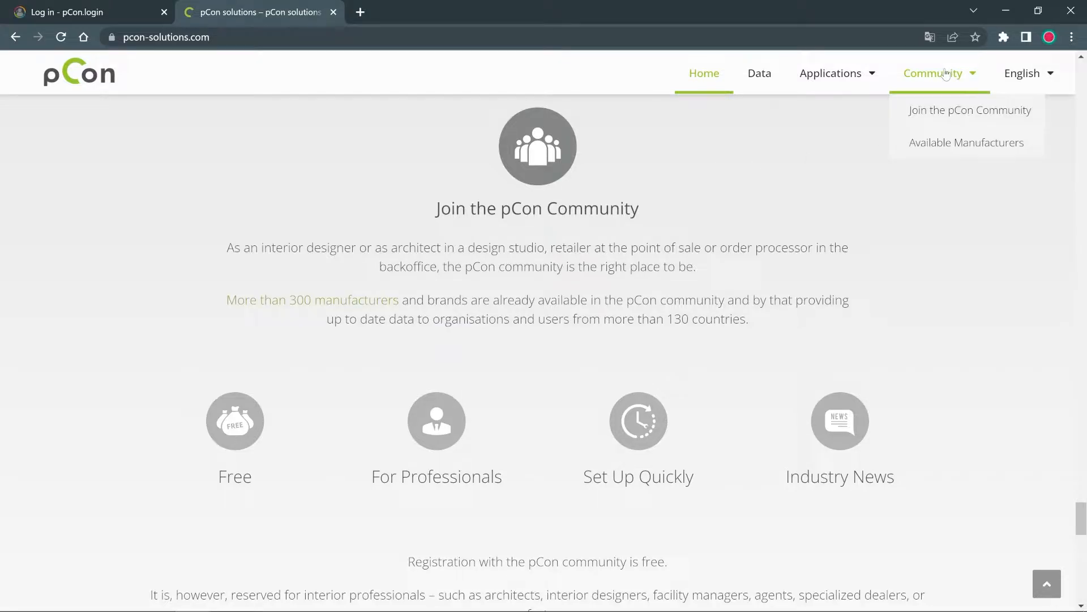
left_click(969, 109)
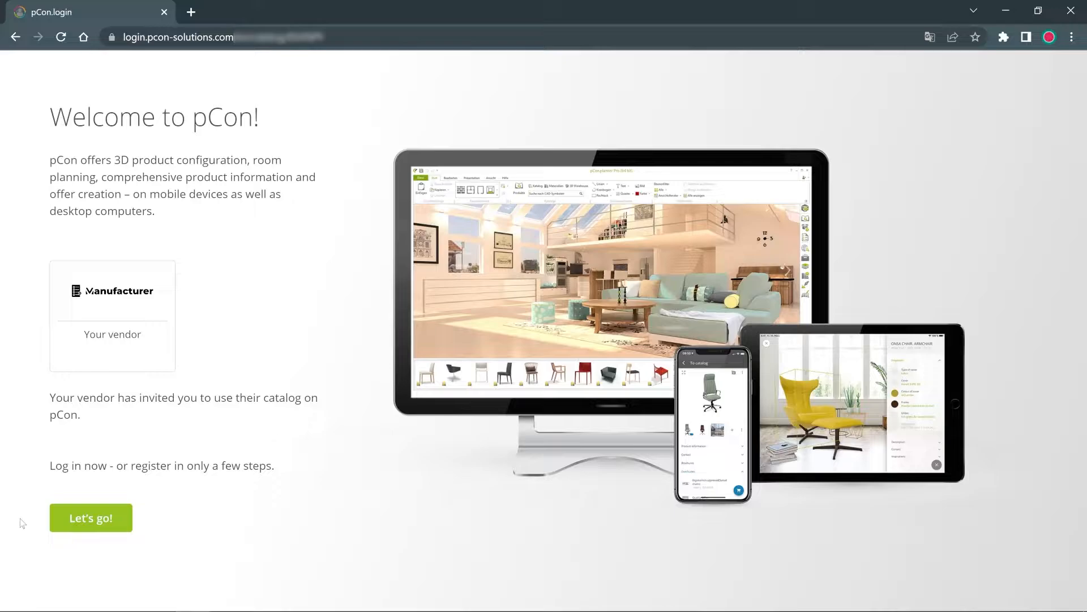
Accept the invitation with Let's go! and choose Register on the log-in page.
left_click(90, 517)
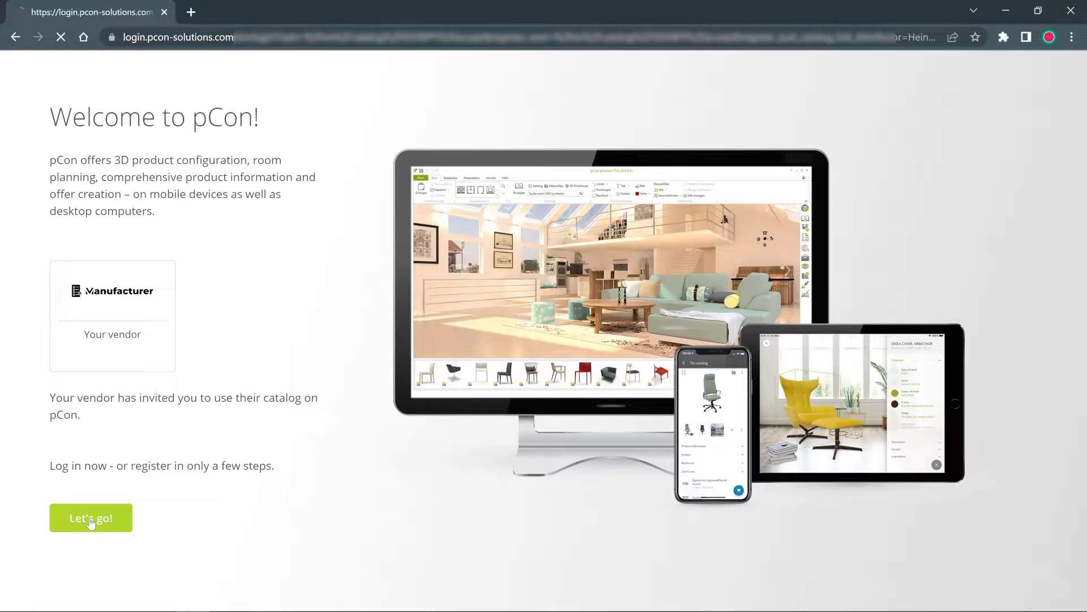
left_click(90, 517)
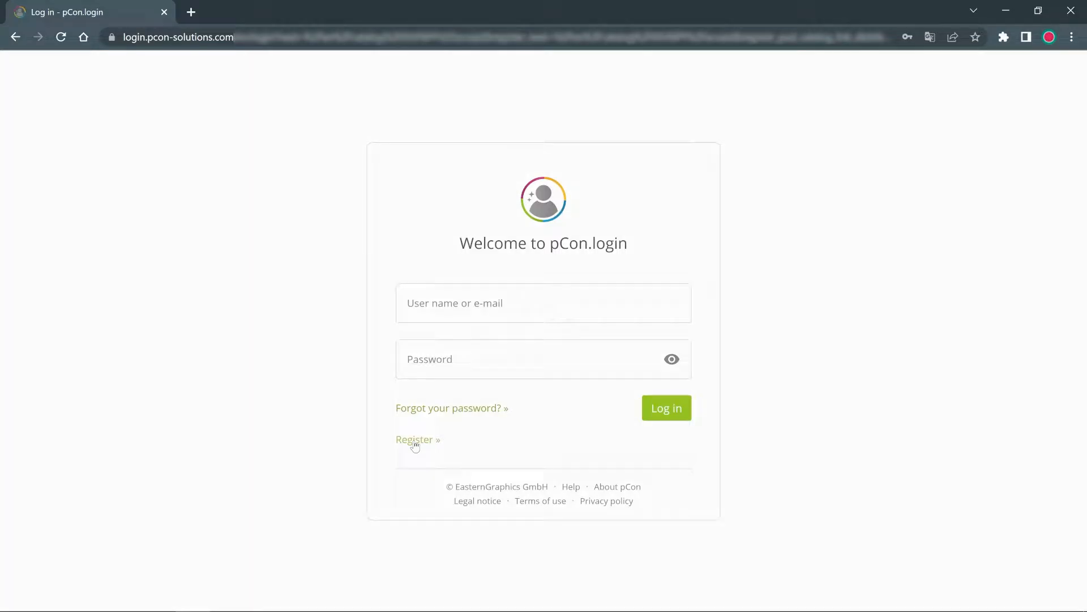
left_click(665, 407)
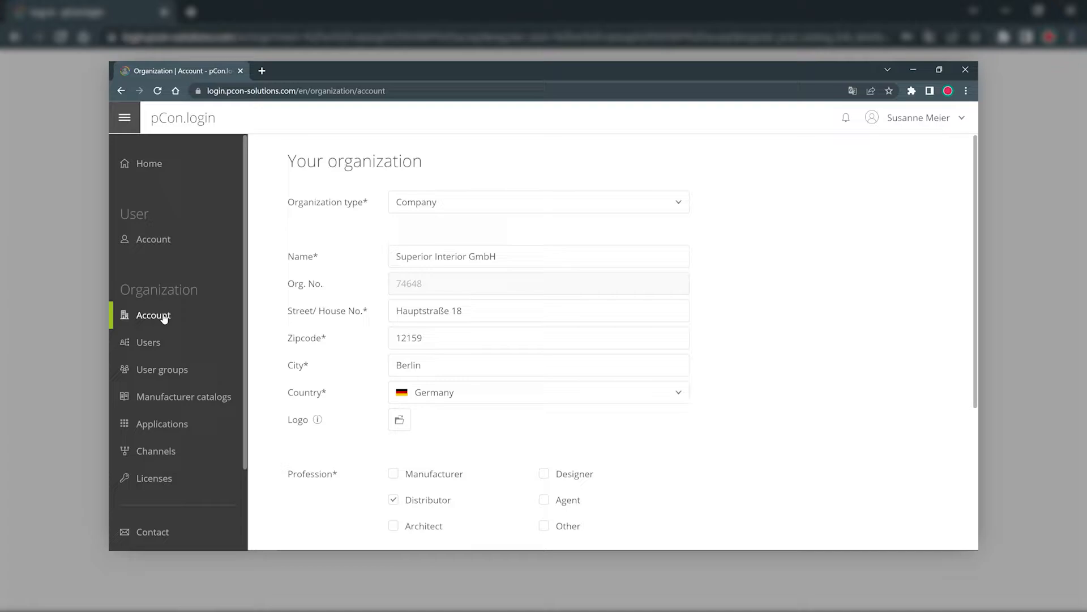
Reach the Registration for pCon form via the organization's users and invite-colleagues pages.
left_click(148, 342)
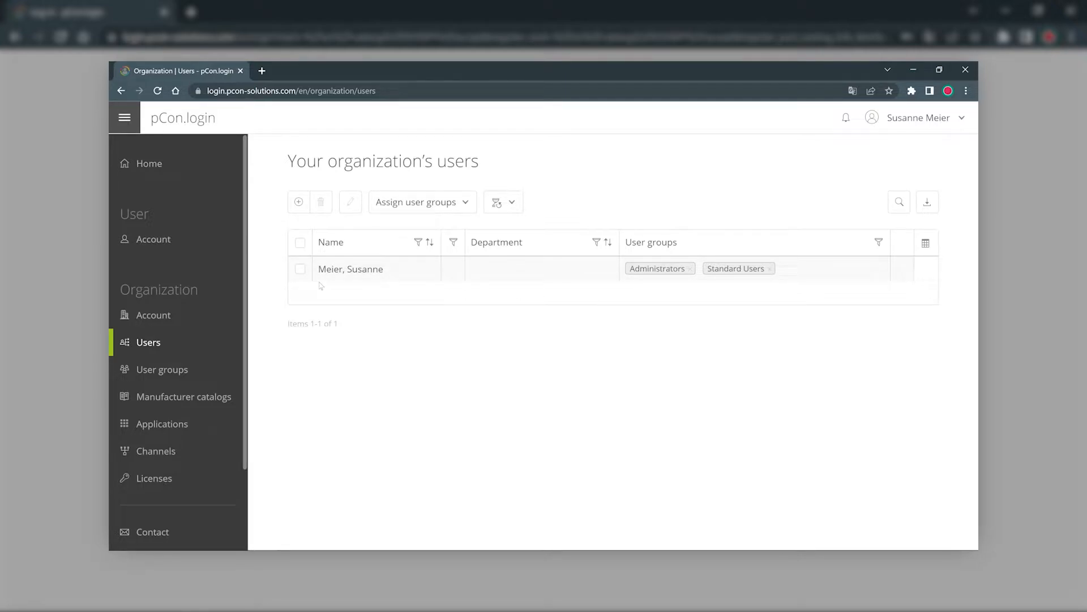
left_click(298, 201)
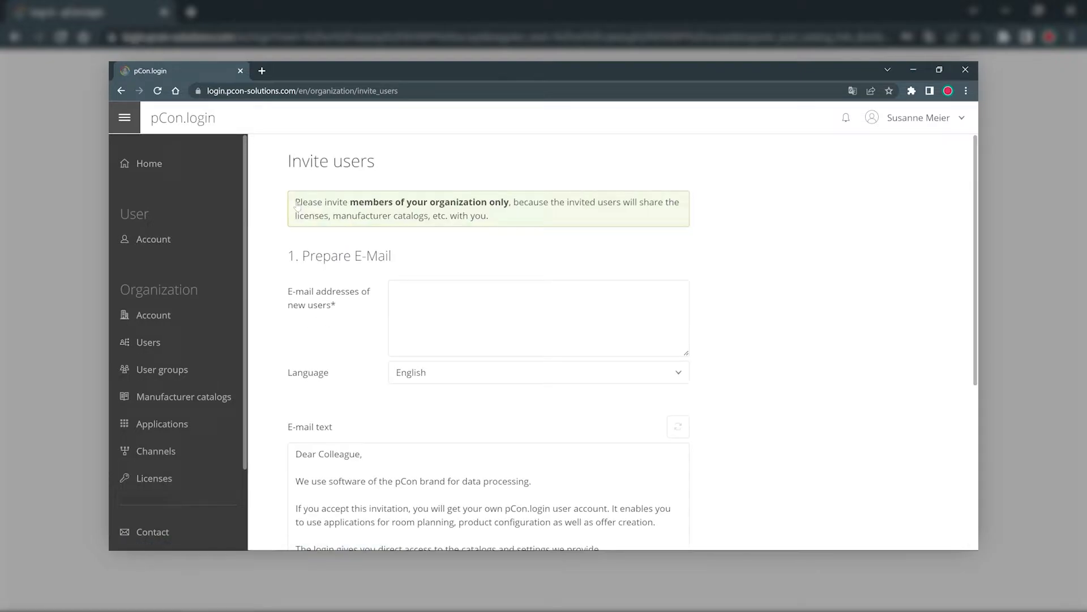
mouse_move(265, 209)
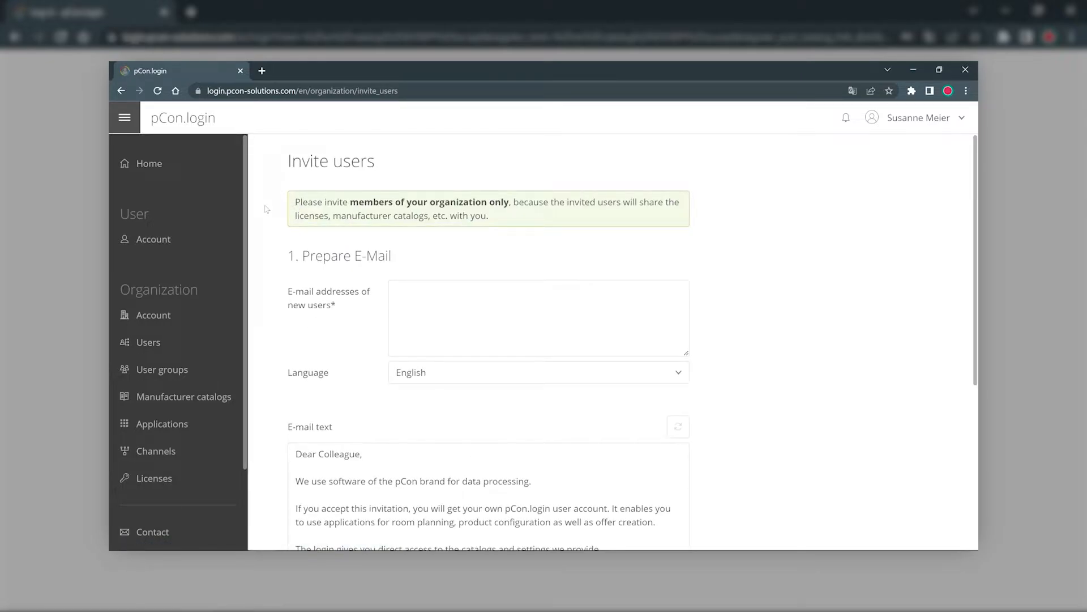
scroll("down", 3)
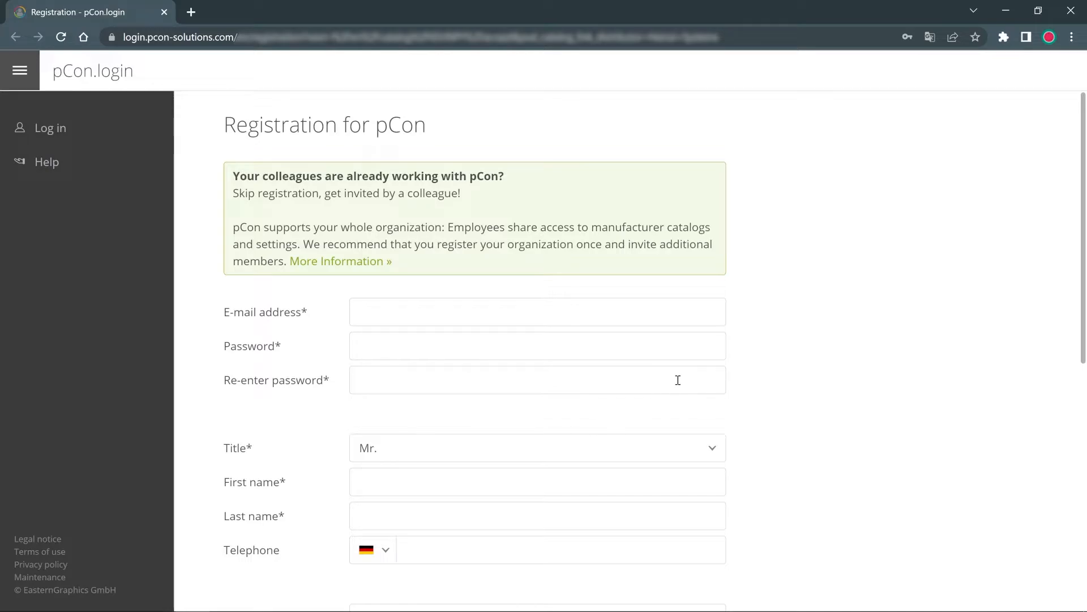
mouse_move(750, 296)
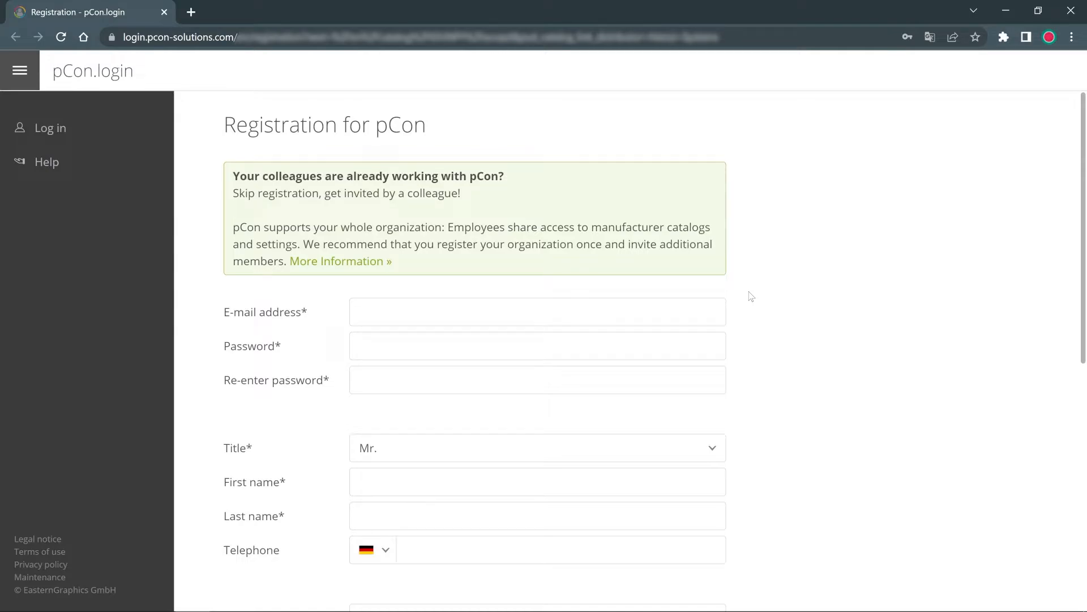
Fill in account, personal and company details, Distributor profession, terms and security answer 25.
scroll("down", 3)
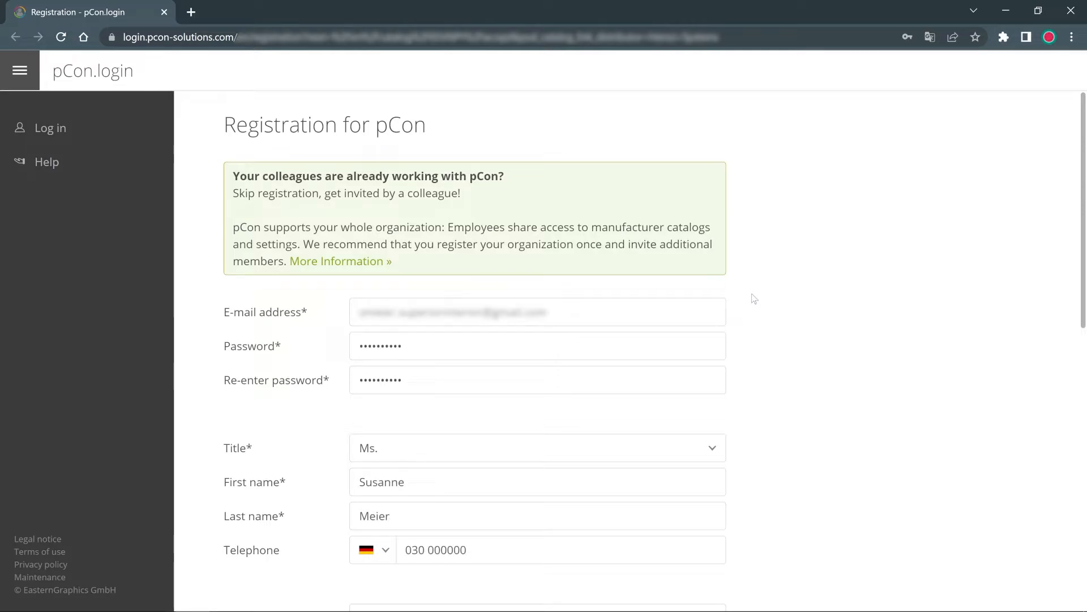
scroll("down", 3)
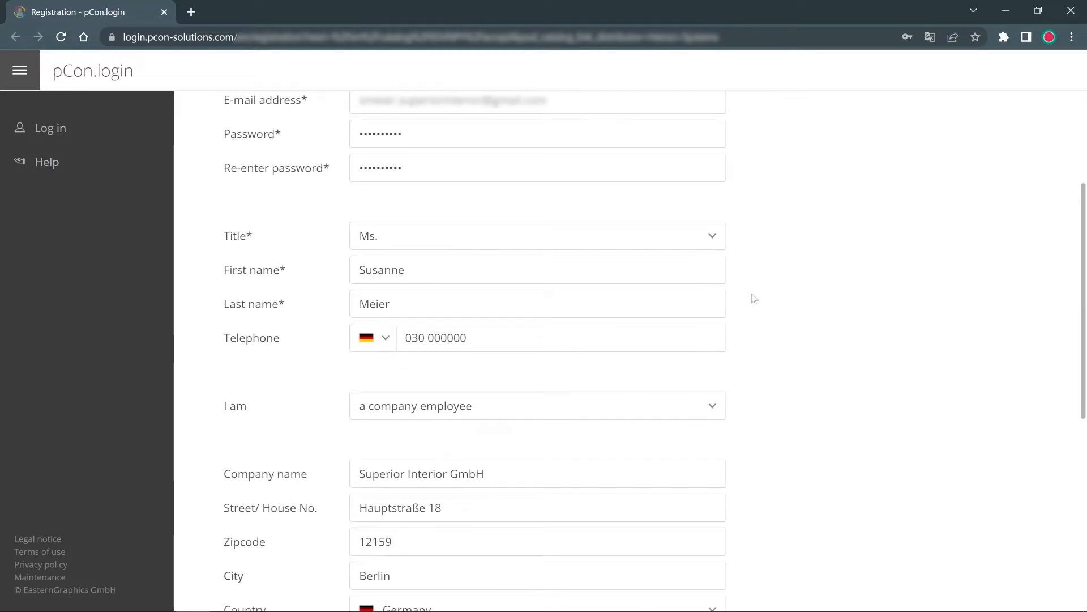
scroll("down", 3)
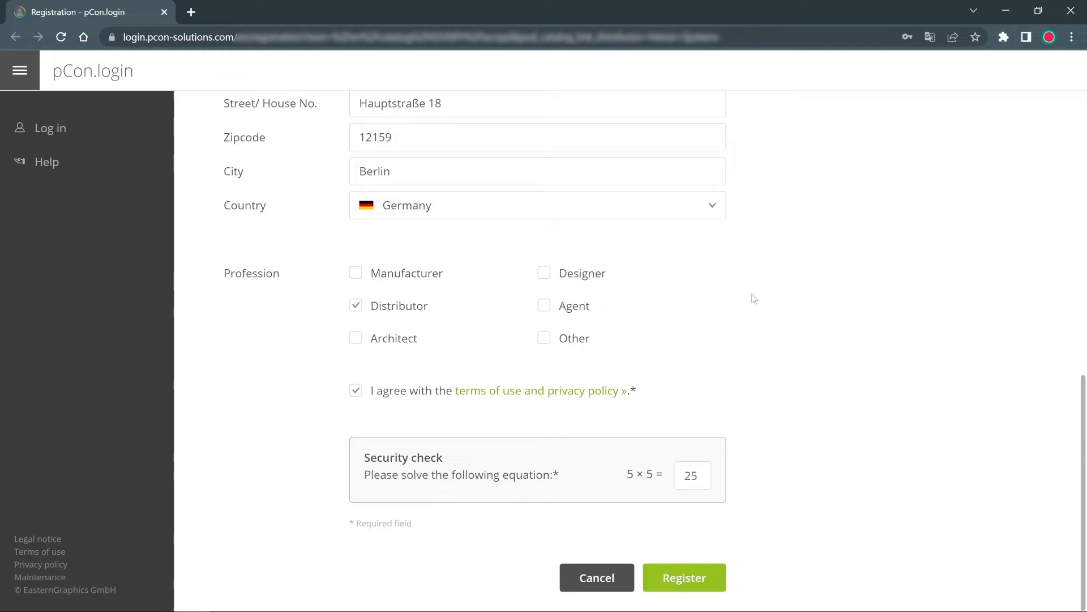
mouse_move(684, 577)
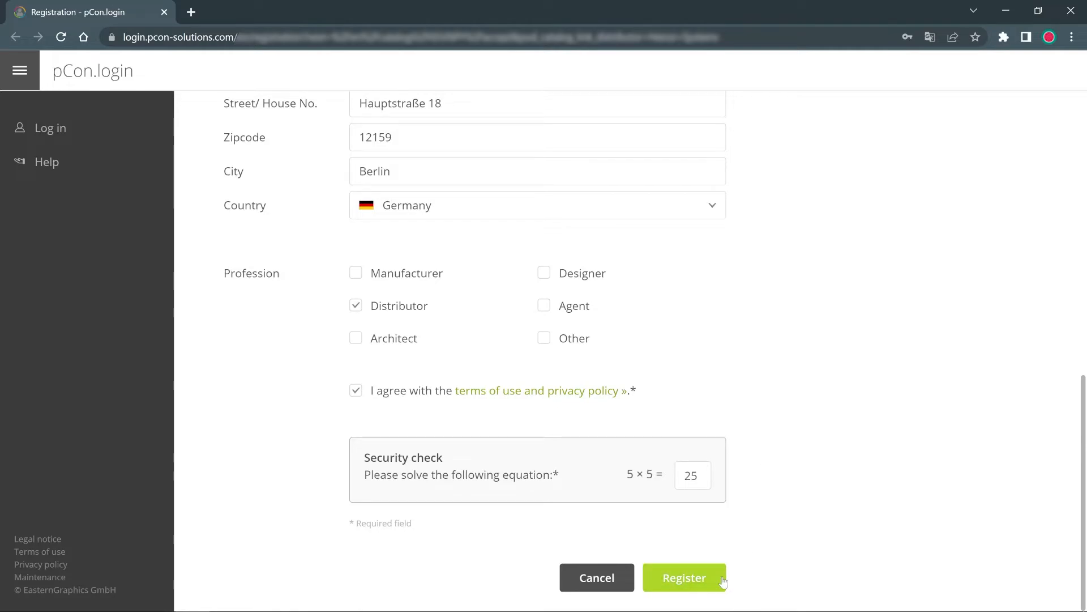
Submit the registration and confirm the e-mail address from the pCon.login message in Spam.
left_click(683, 577)
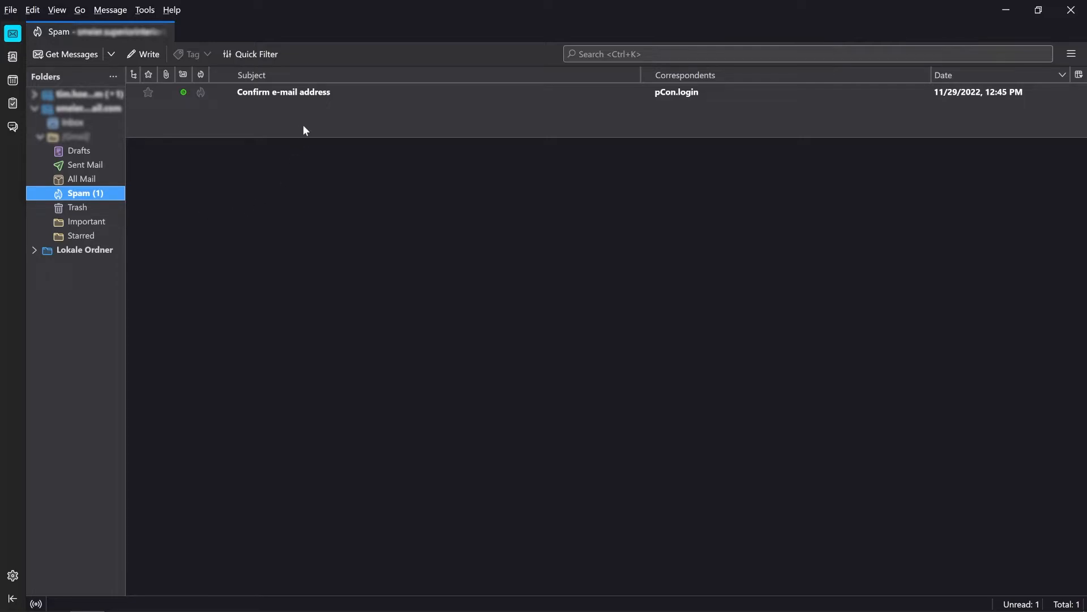
left_click(283, 92)
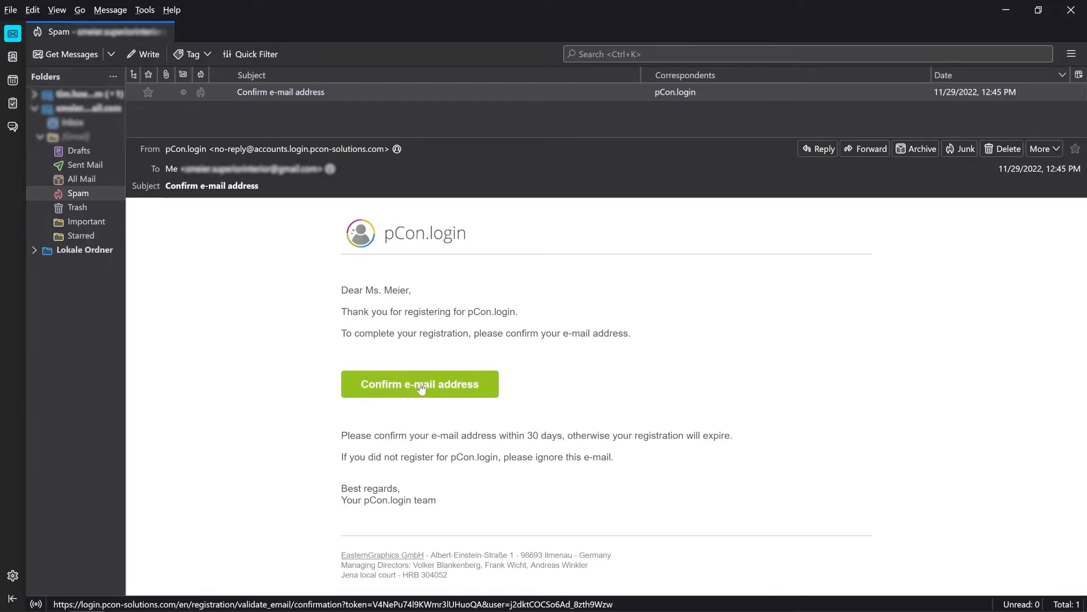
left_click(419, 384)
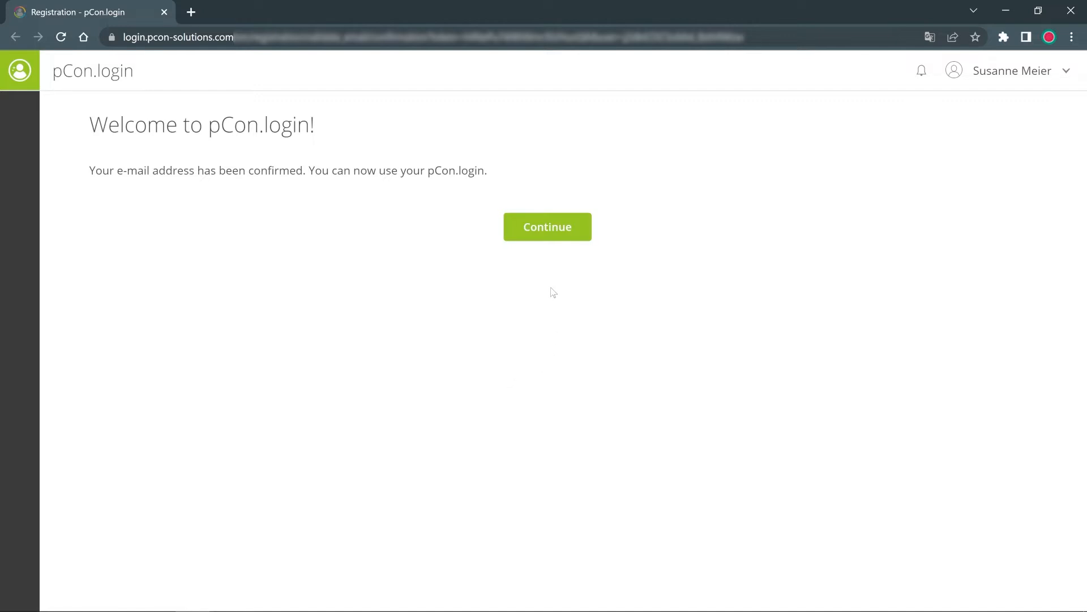
Continue from the welcome page and request access to the vendor's catalog.
left_click(547, 226)
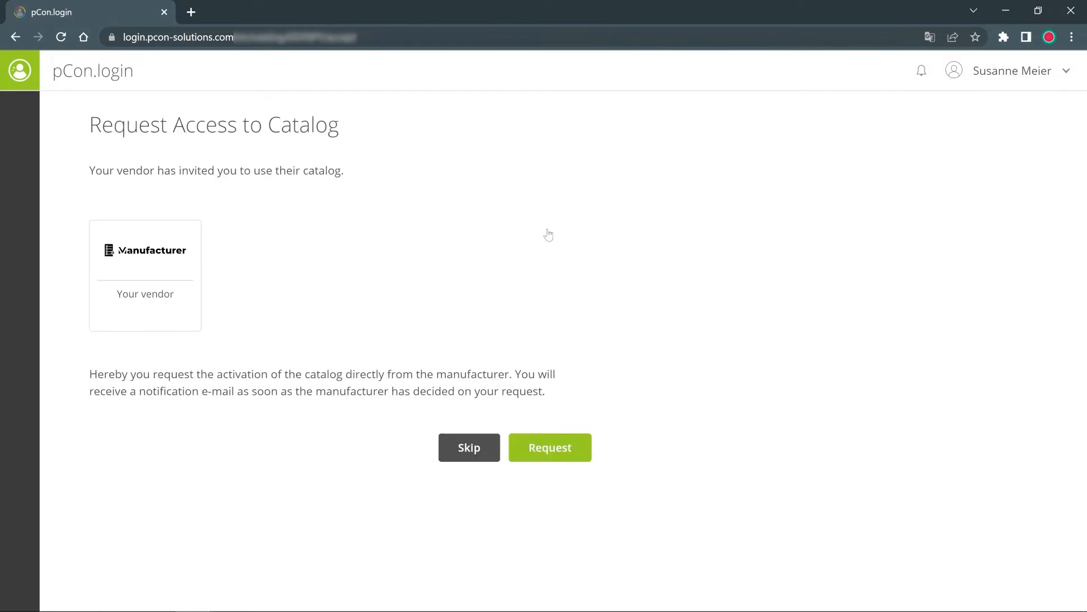
mouse_move(646, 397)
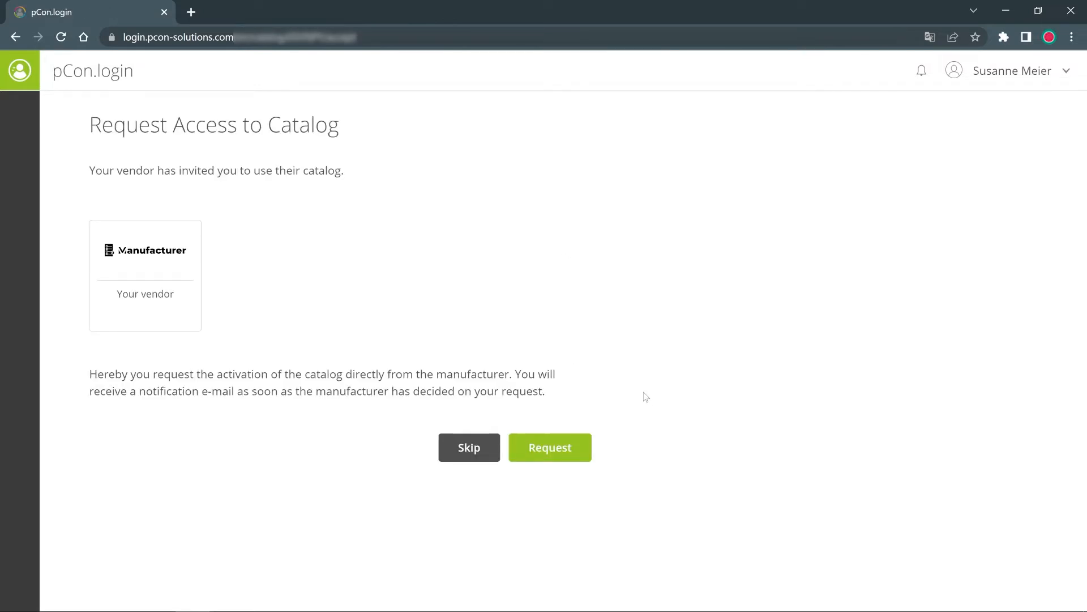
mouse_move(550, 447)
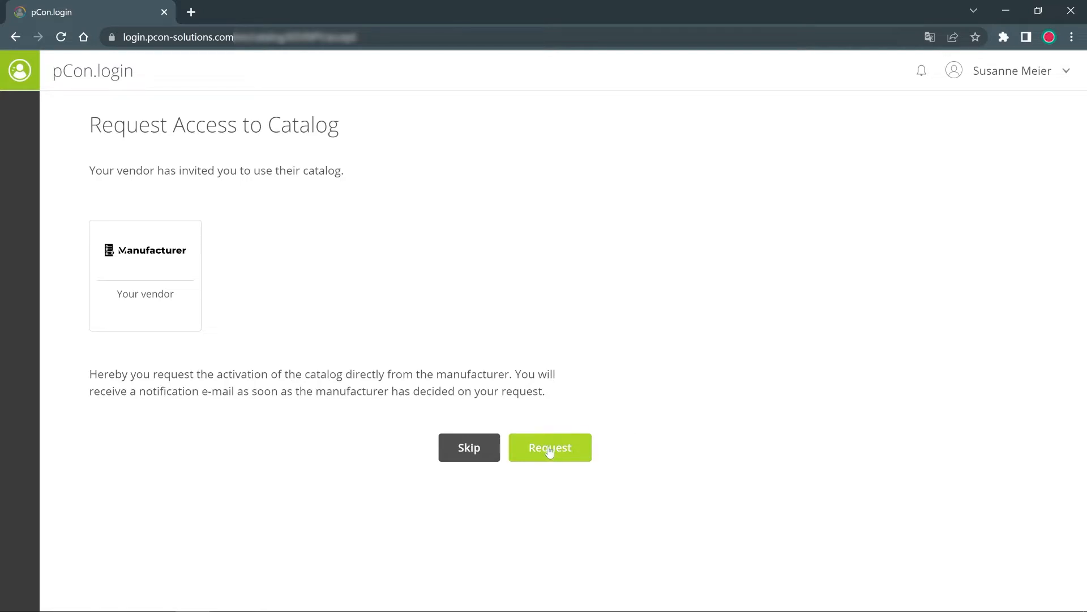
left_click(549, 447)
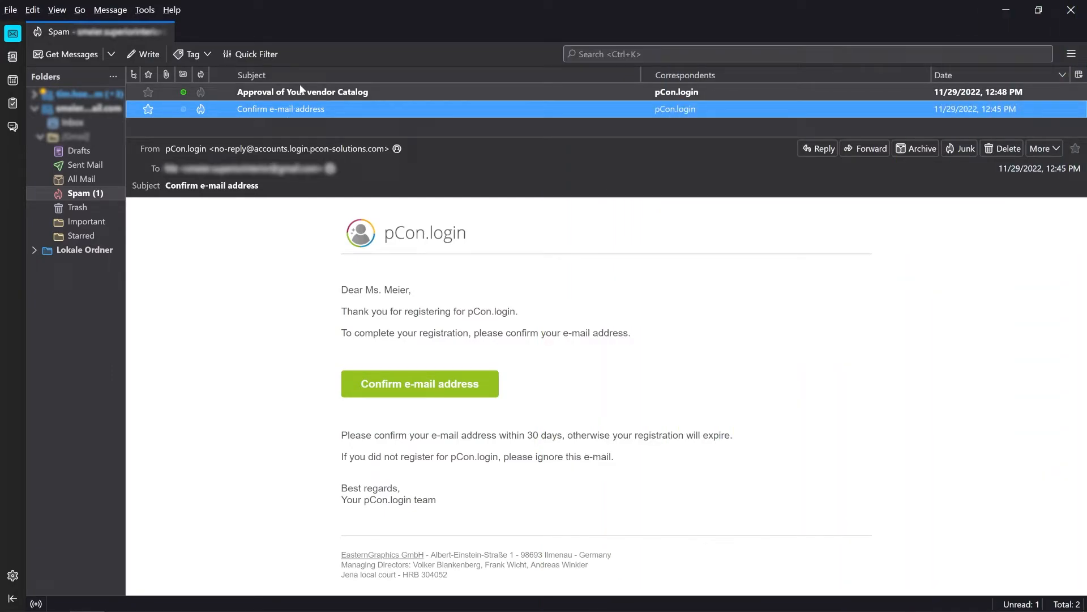
Read the Approval of Your vendor Catalog e-mail and go to pCon applications.
left_click(302, 91)
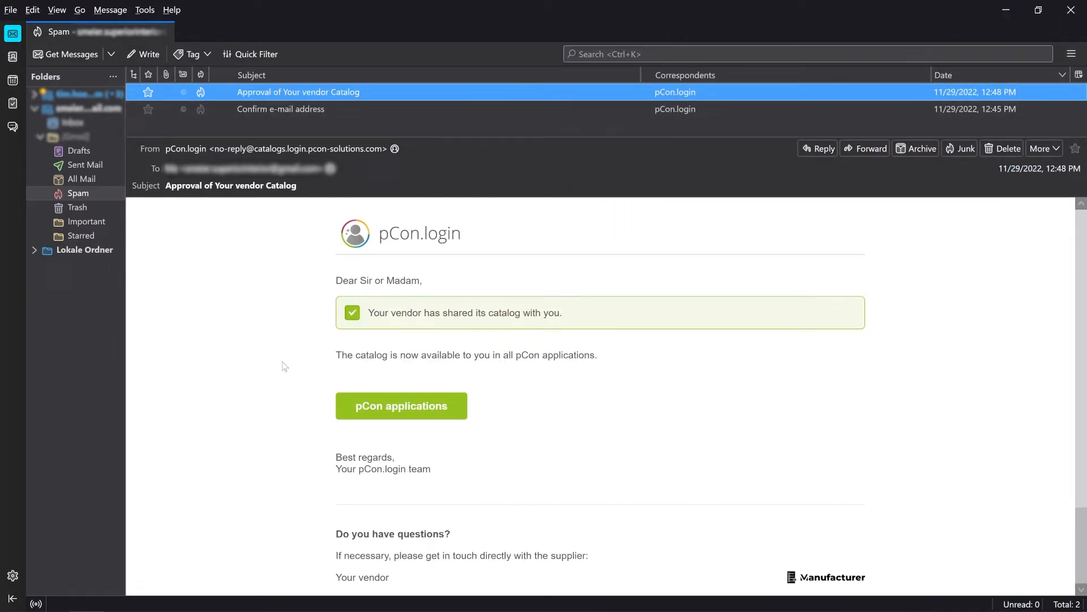
mouse_move(312, 406)
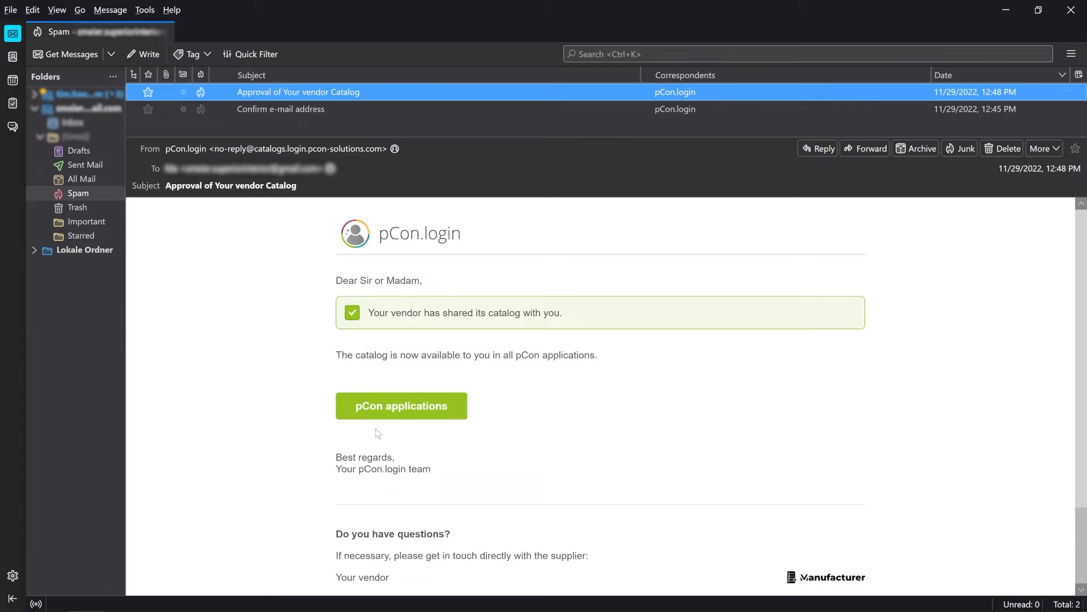
left_click(401, 406)
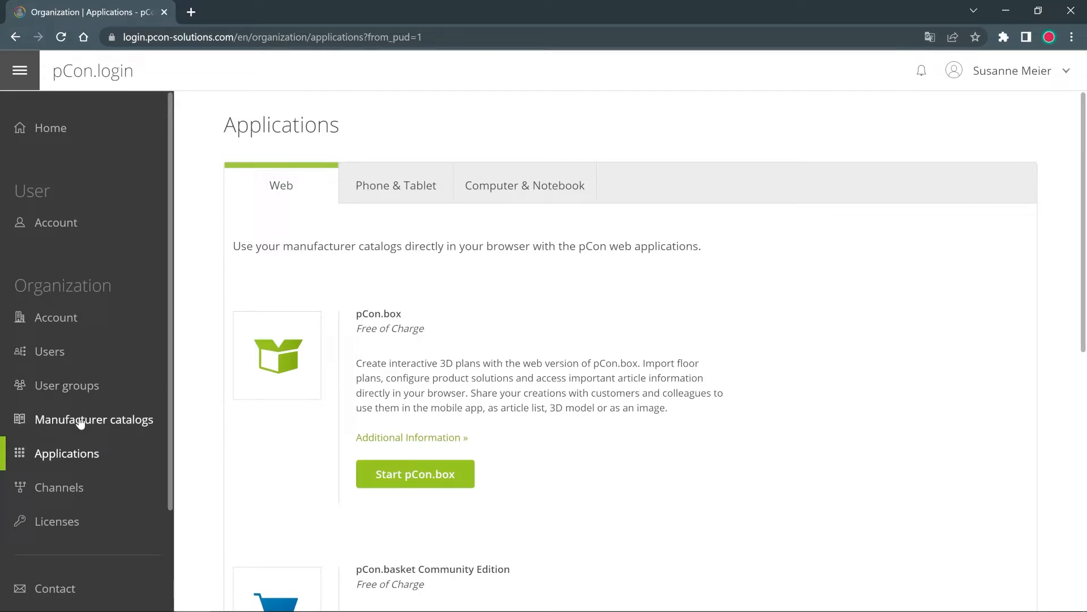
Show Manufacturer Catalogs with the vendor's catalog marked Approved.
left_click(95, 419)
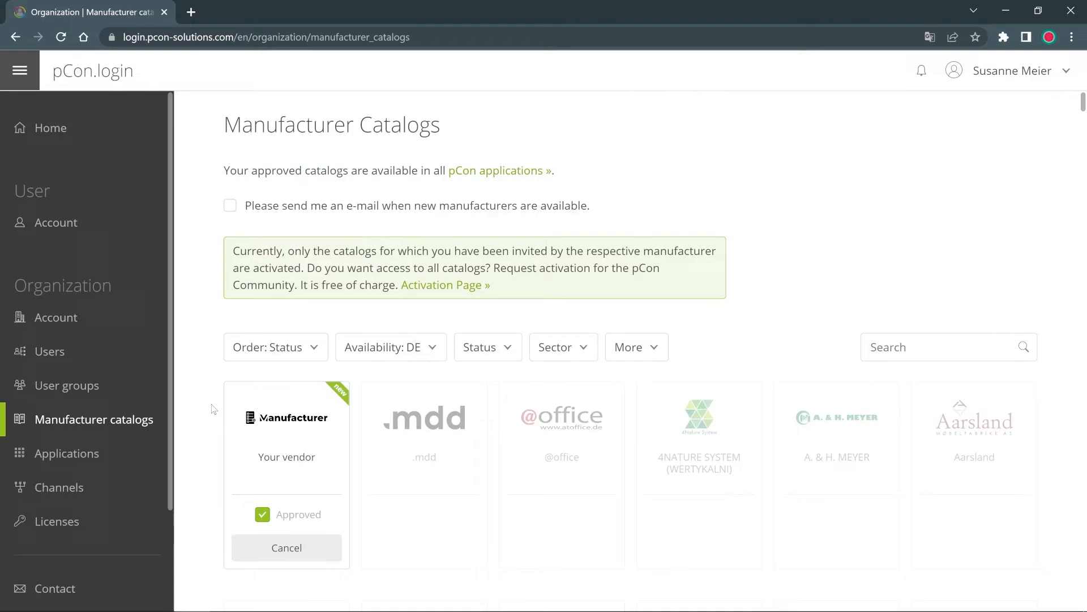
scroll("down", 3)
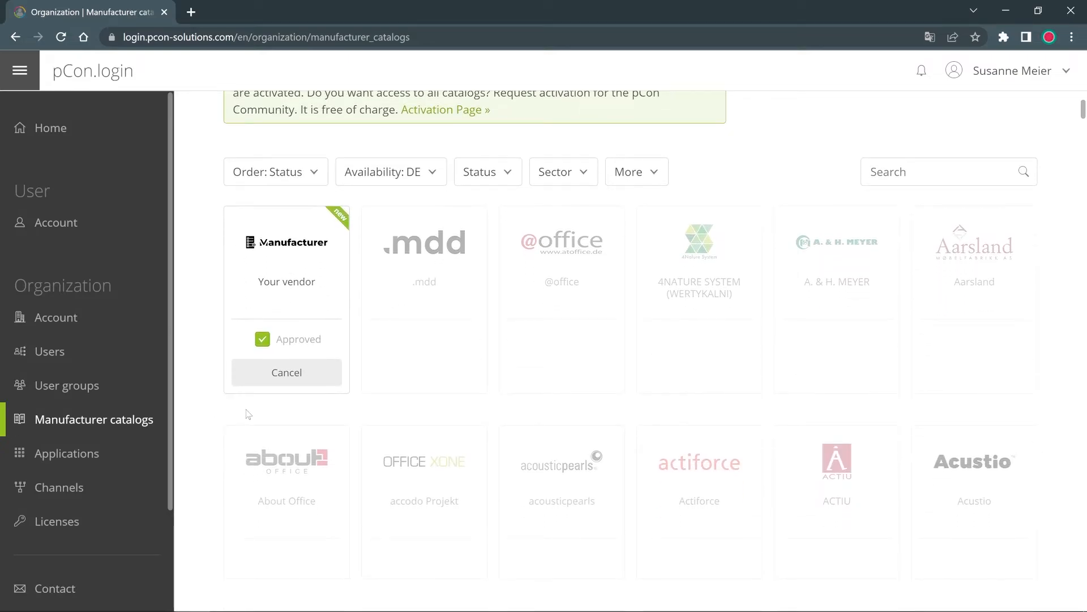
mouse_move(352, 400)
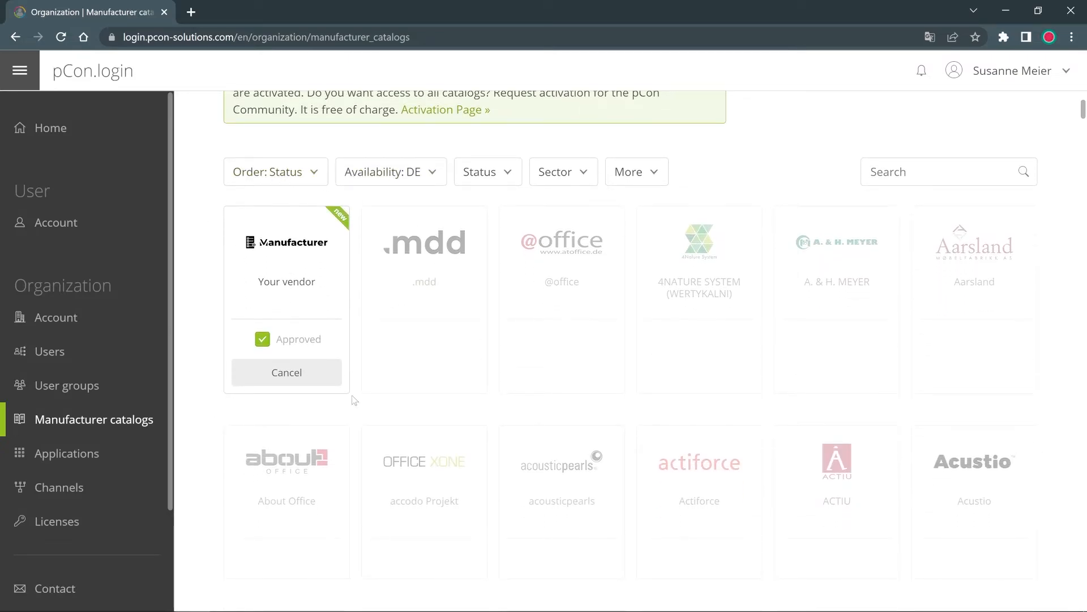
mouse_move(691, 169)
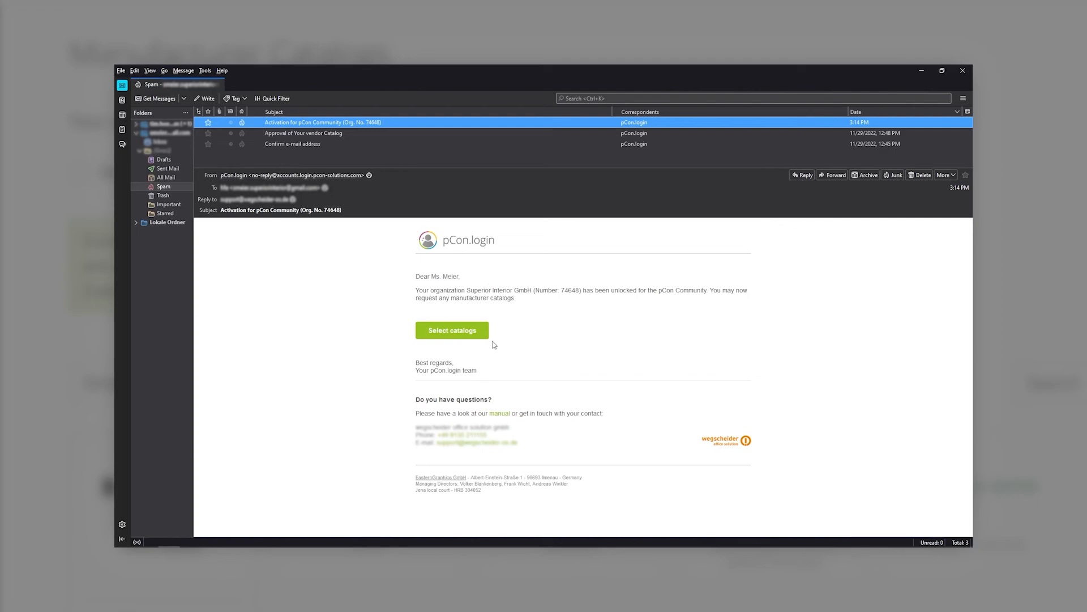
Follow Select catalogs in the community activation e-mail to the full requestable catalog list.
left_click(451, 330)
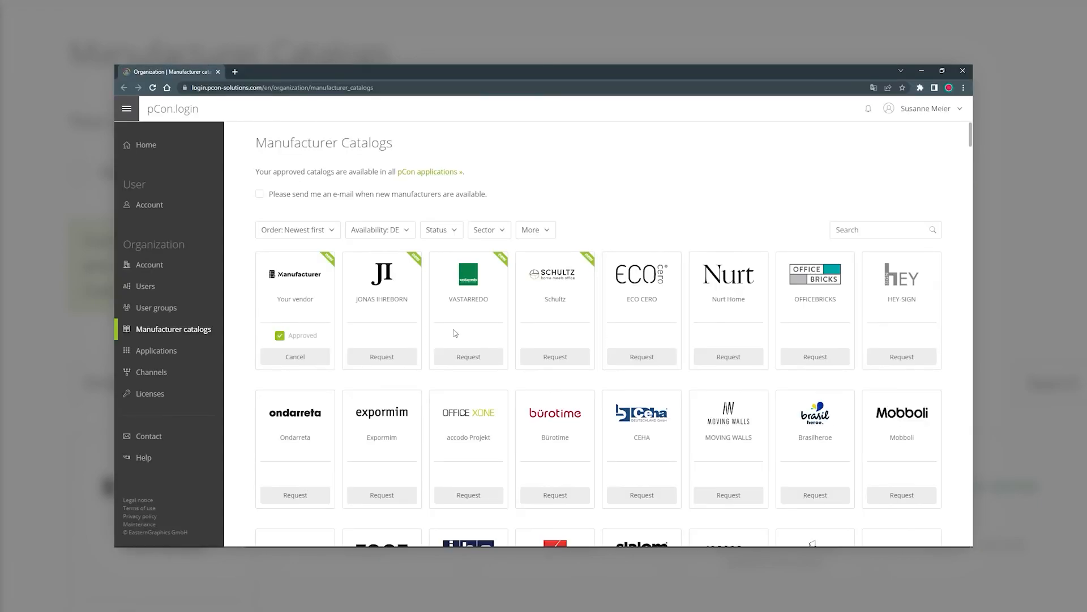
mouse_move(572, 229)
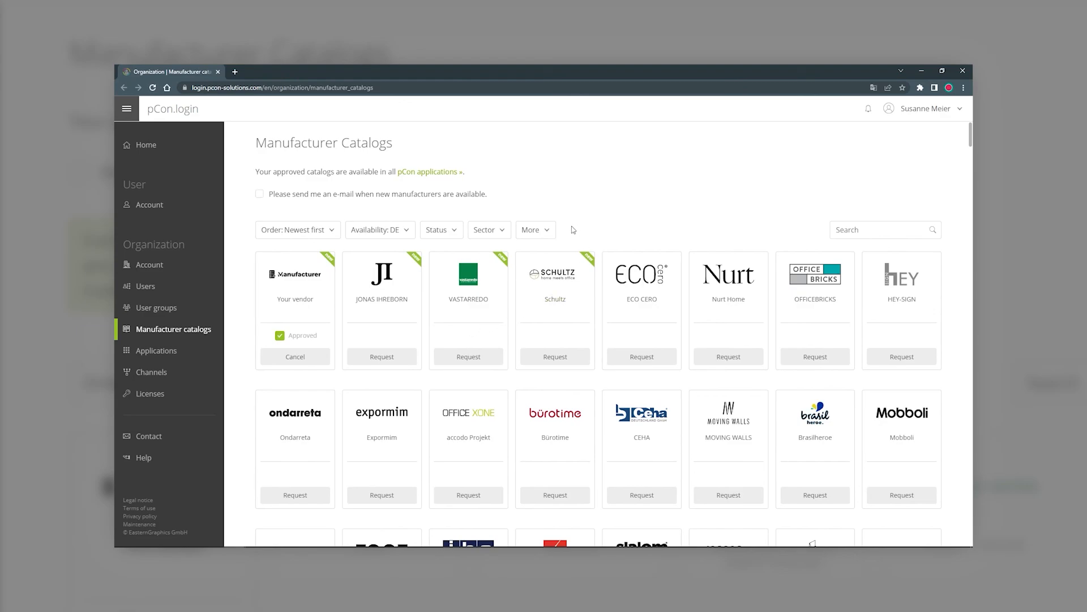